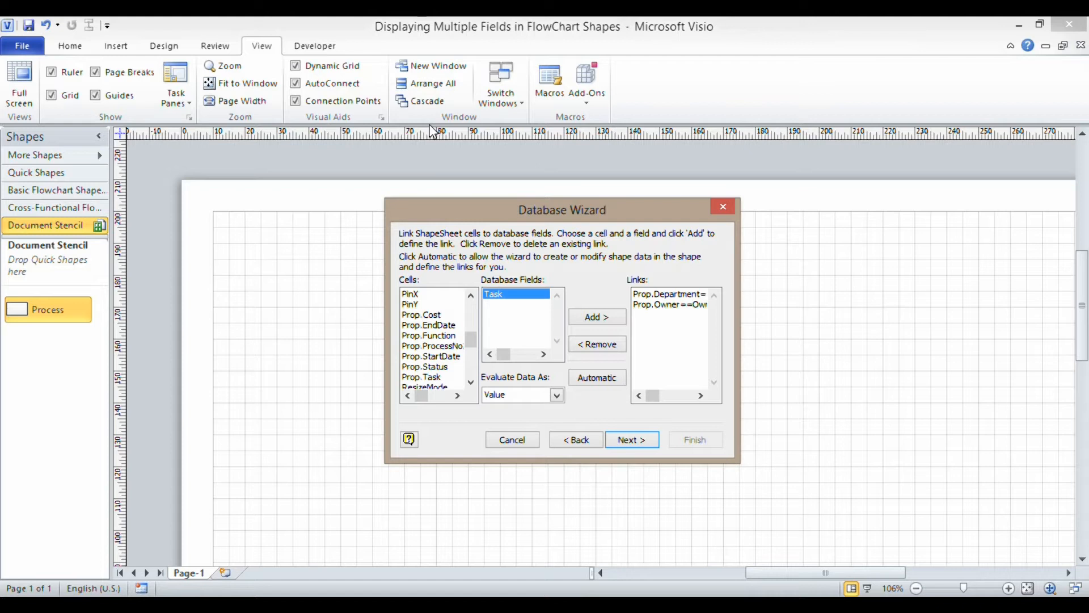
mouse_move(513, 235)
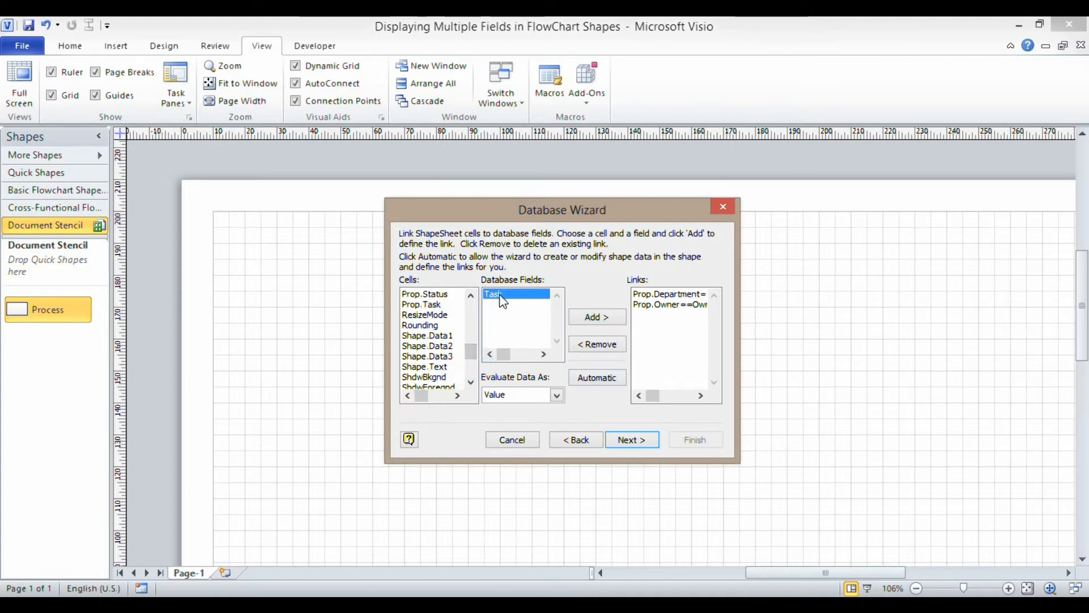
Map the Process shape's Task property to the database Task field, then finish the Database Wizard.
left_click(420, 304)
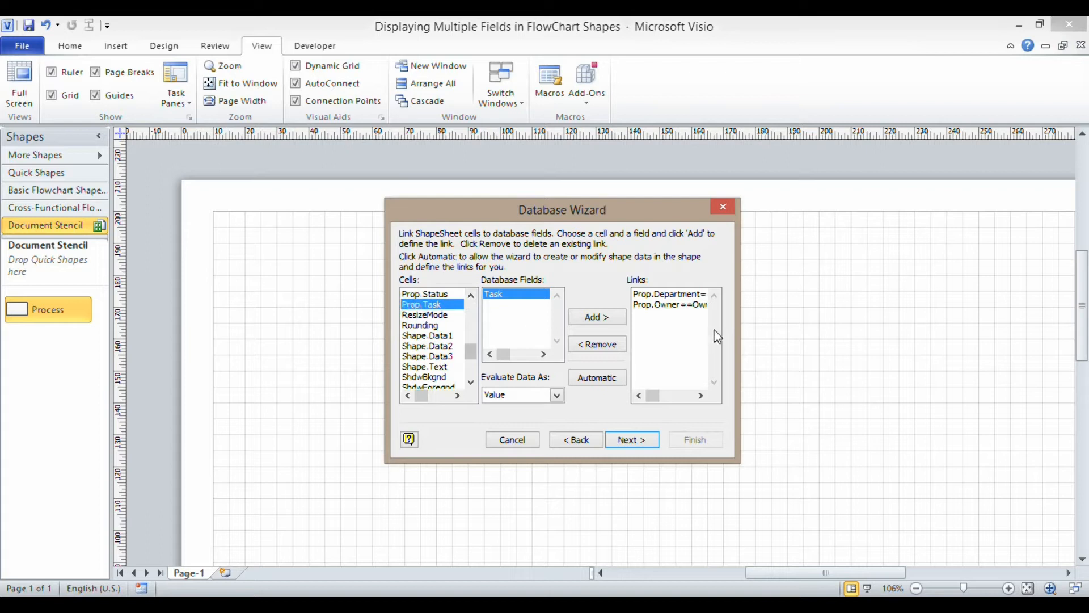
mouse_move(665, 303)
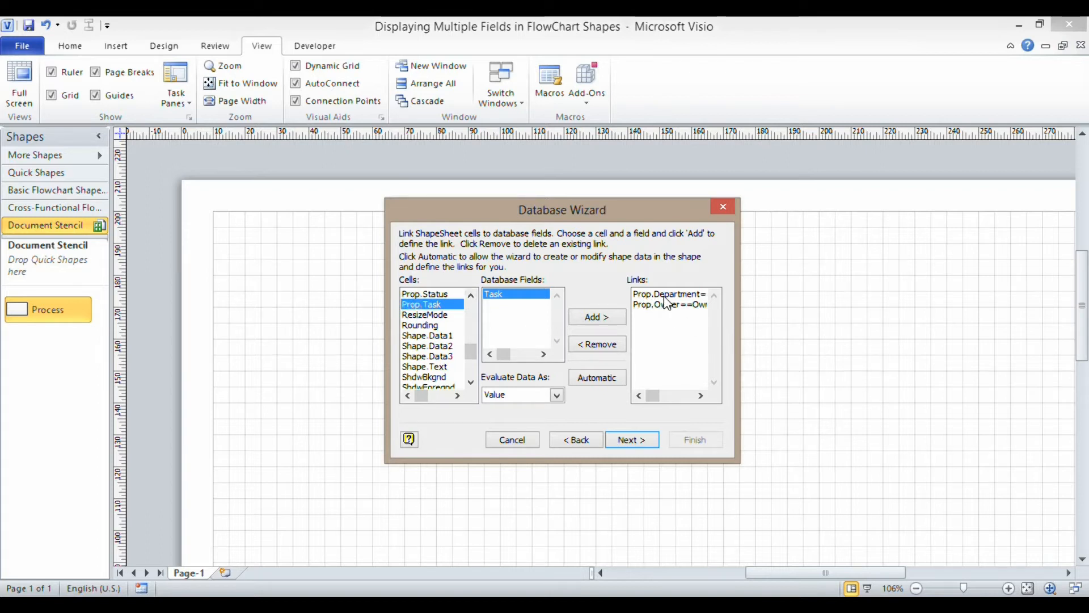
mouse_move(667, 311)
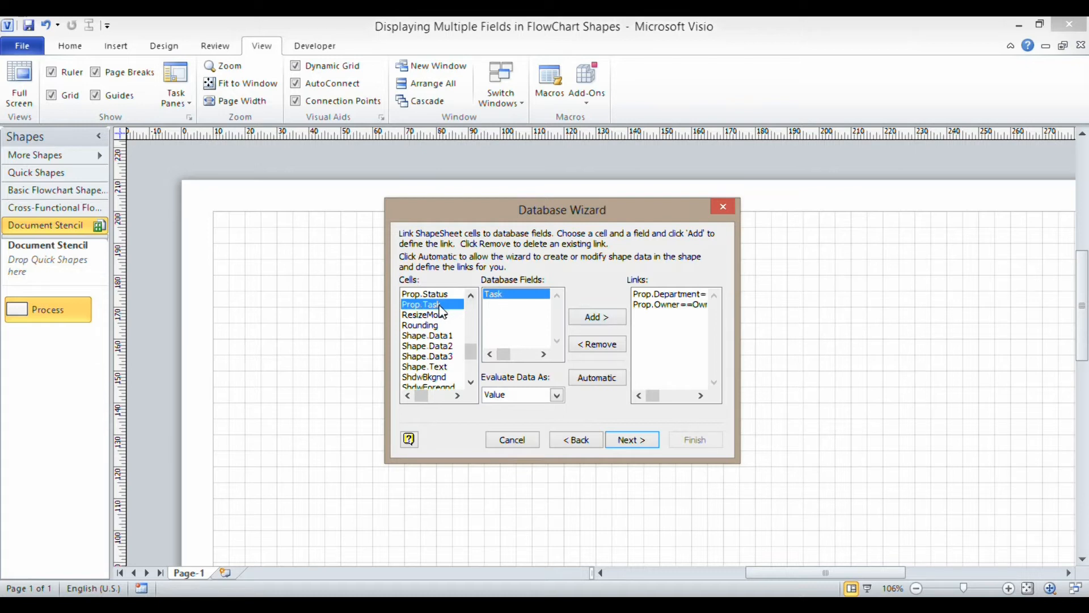
left_click(597, 317)
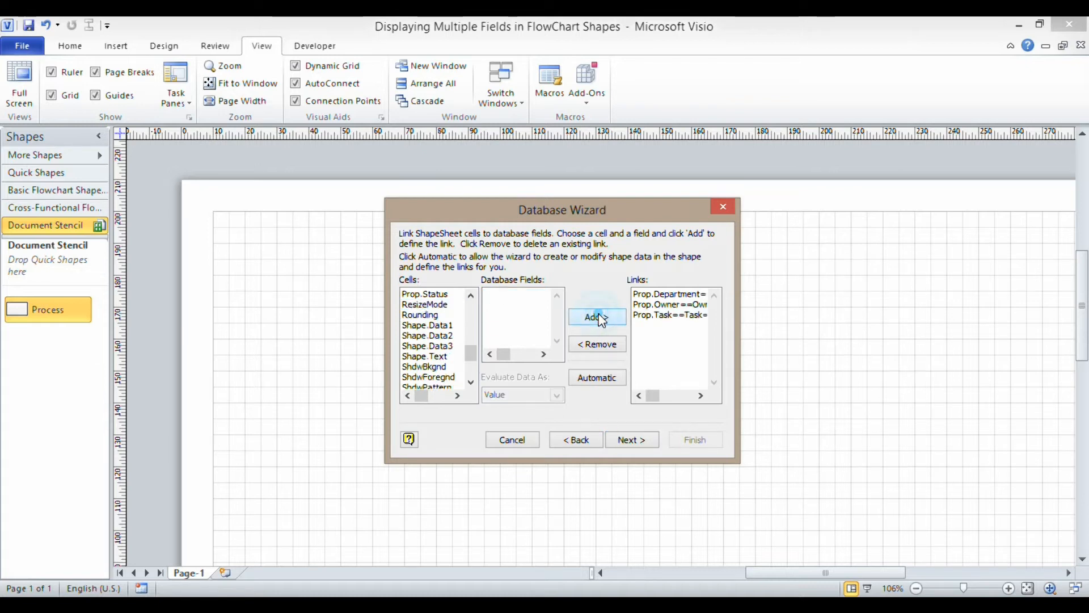
left_click(631, 439)
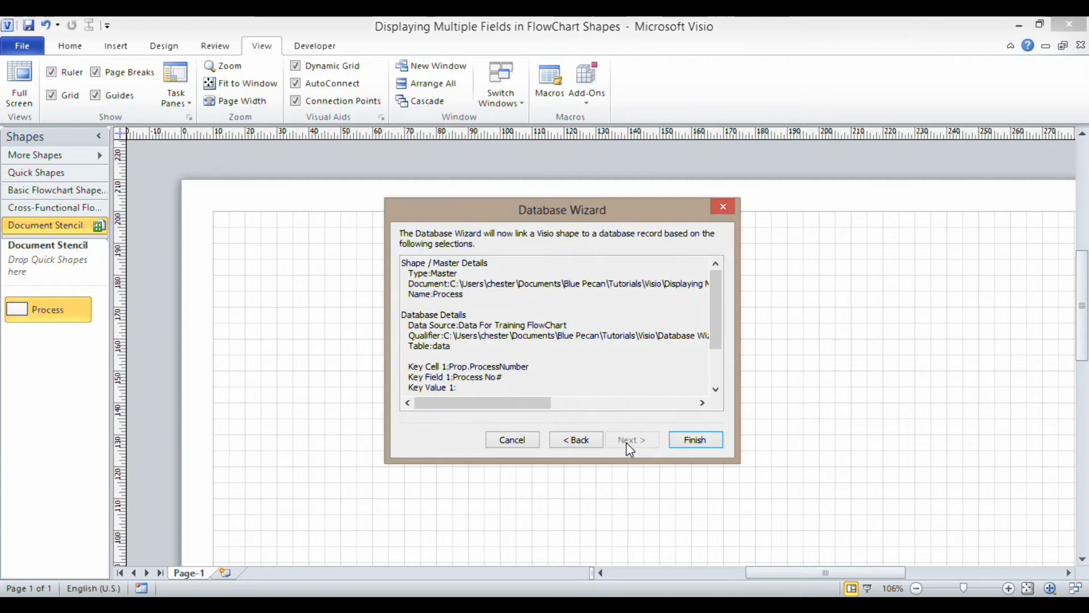
left_click(694, 439)
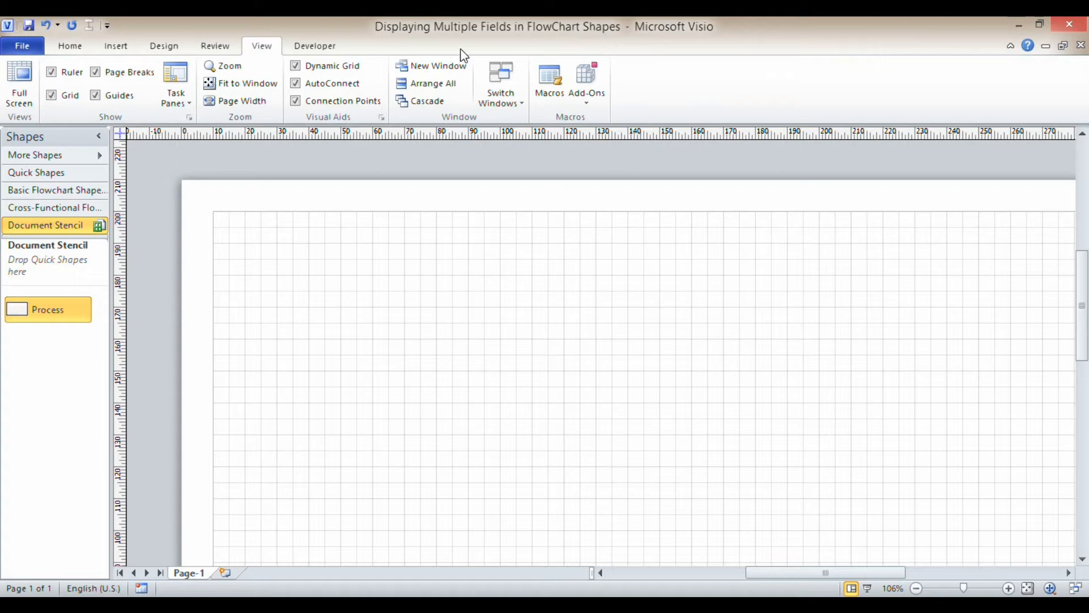
Drop three AutoConnected Process shapes in a row, tied to database records 1, 2 and 3.
left_click_drag(47, 309, 284, 267)
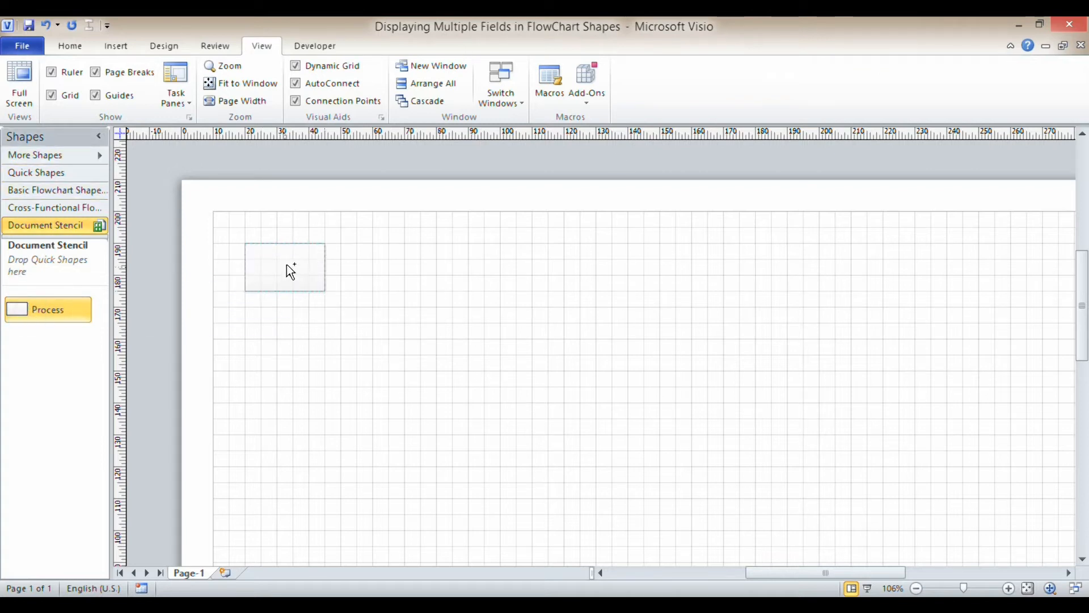
left_click(285, 267)
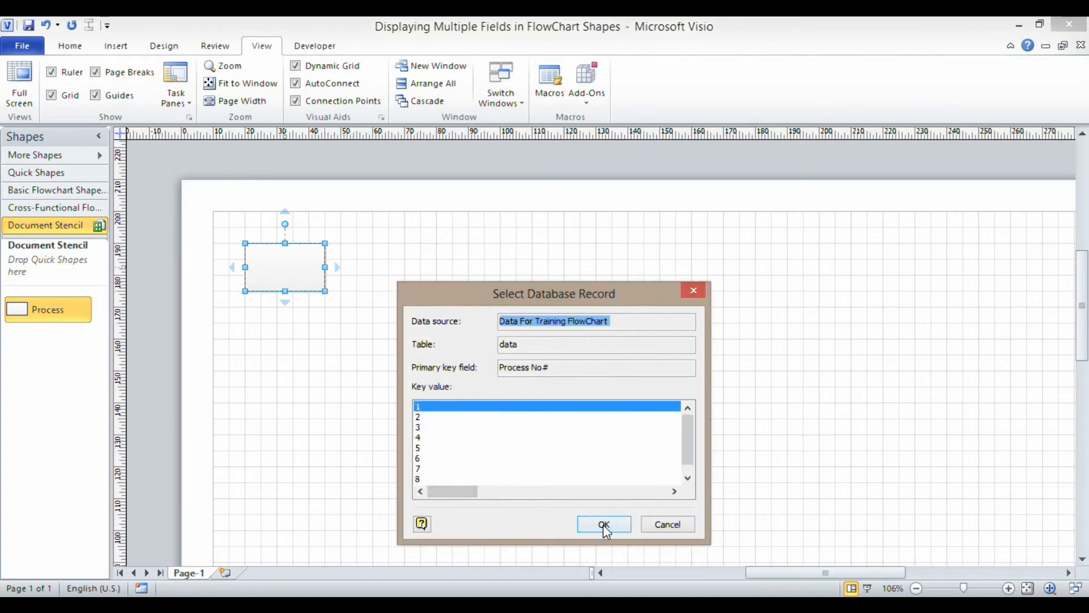
left_click(603, 523)
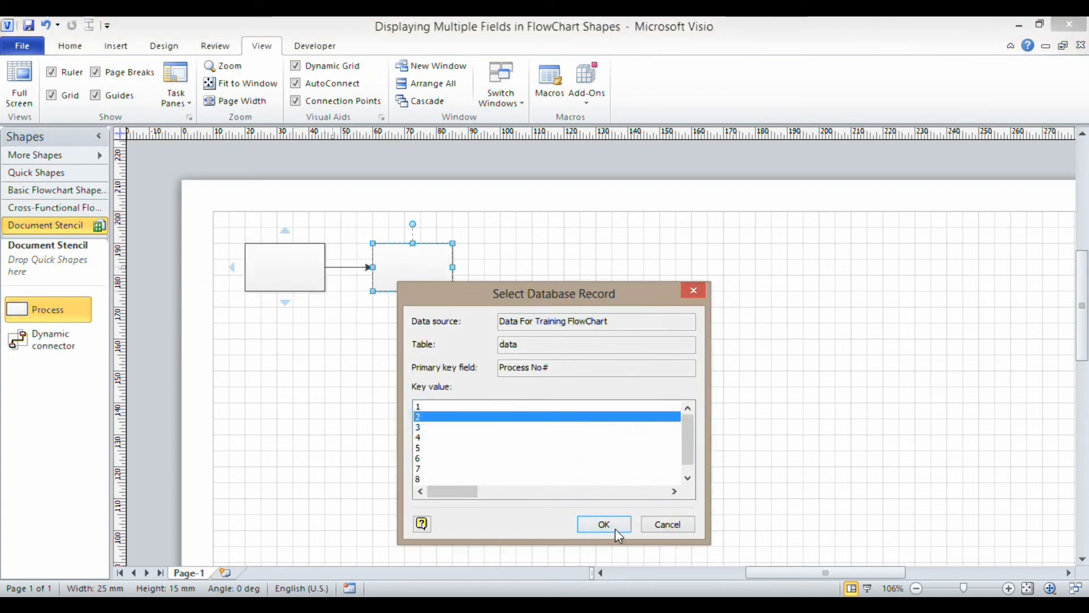
left_click(603, 524)
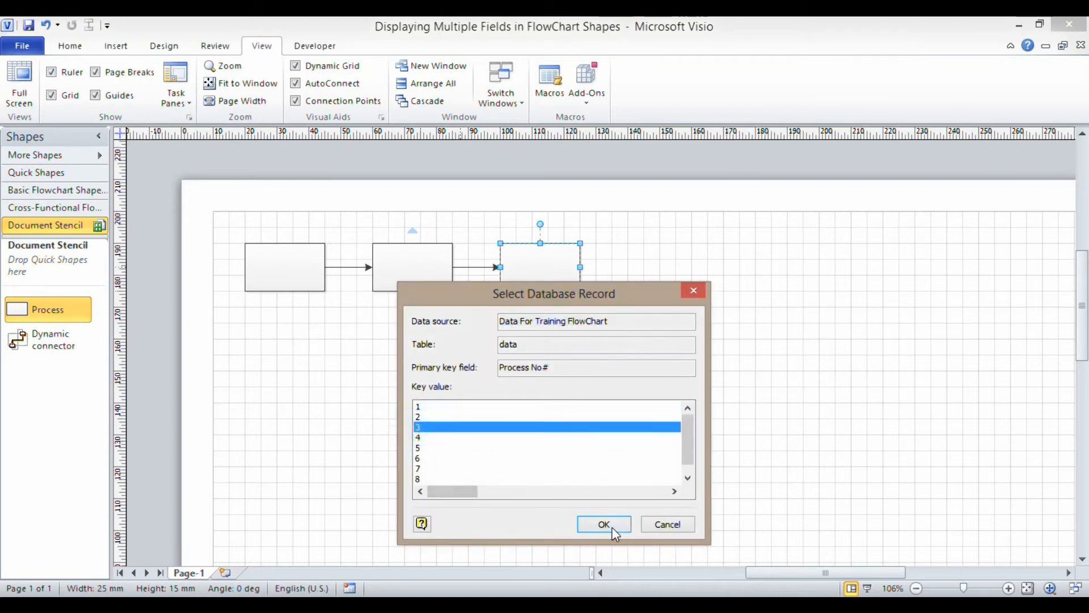
left_click(602, 524)
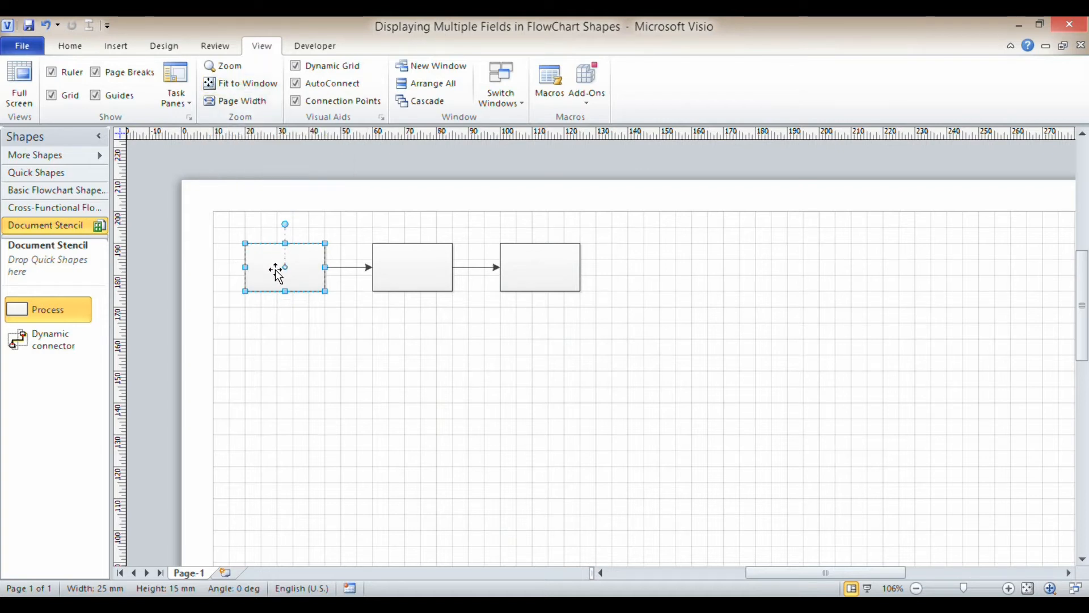
Insert the Task shape data field 'Sell training course' into the first shape, followed by 'Owner:'.
left_click(297, 269)
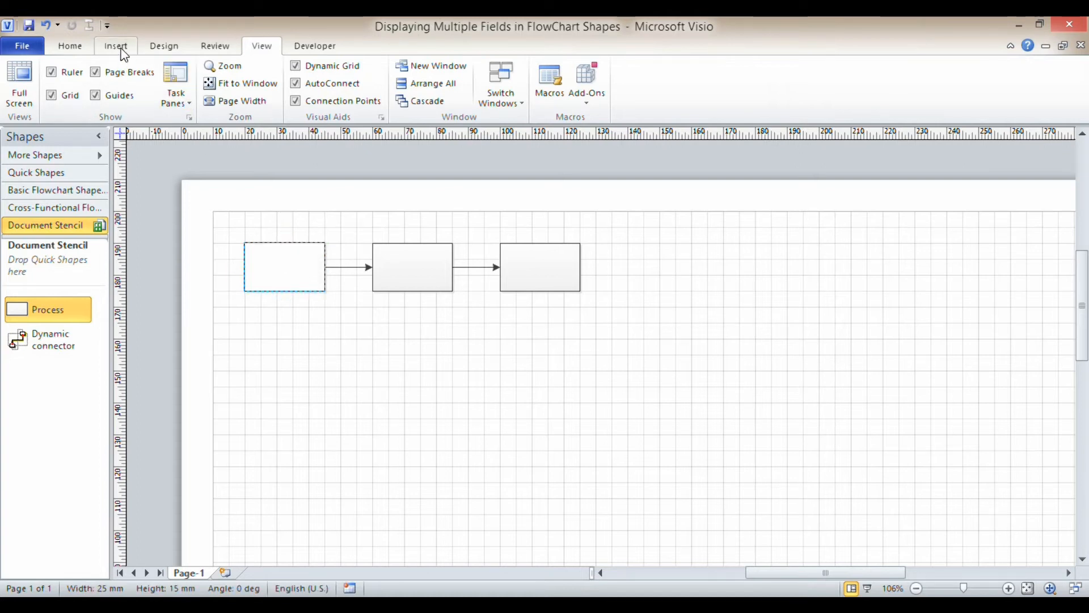
left_click(115, 45)
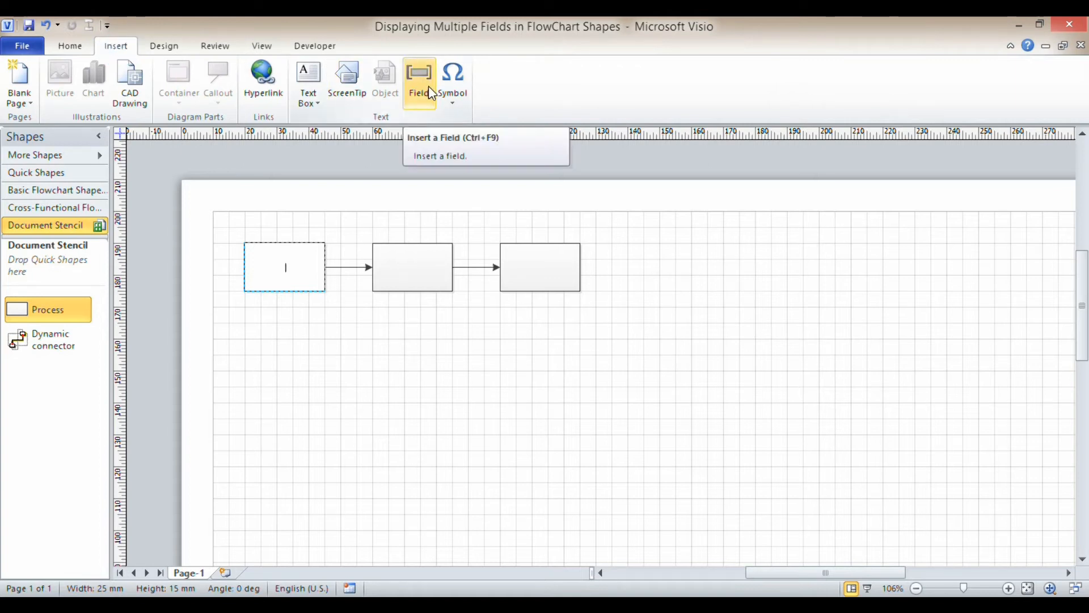
left_click(418, 80)
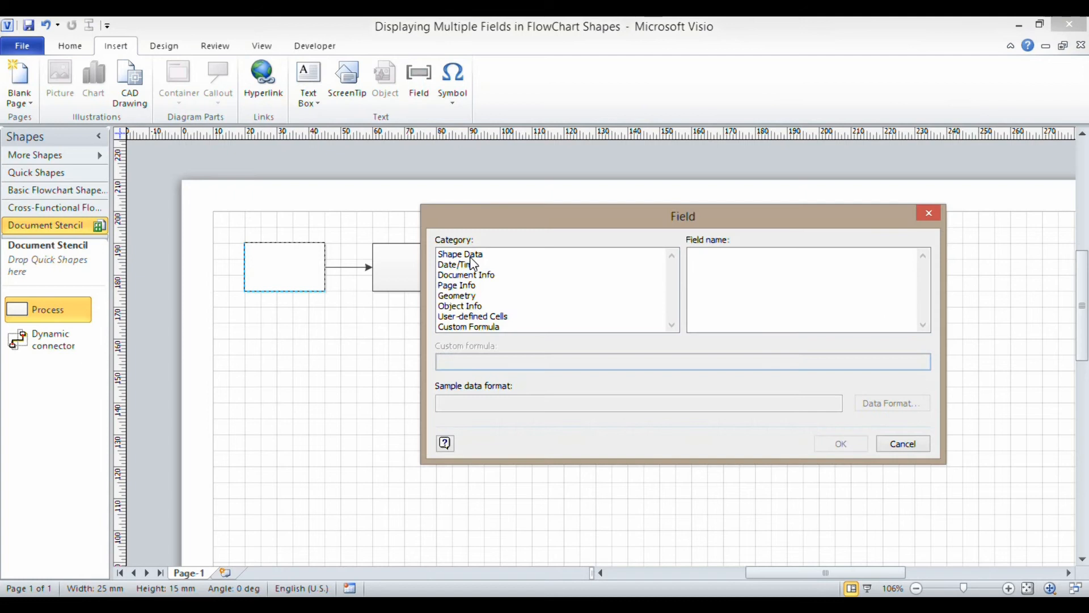
left_click(460, 253)
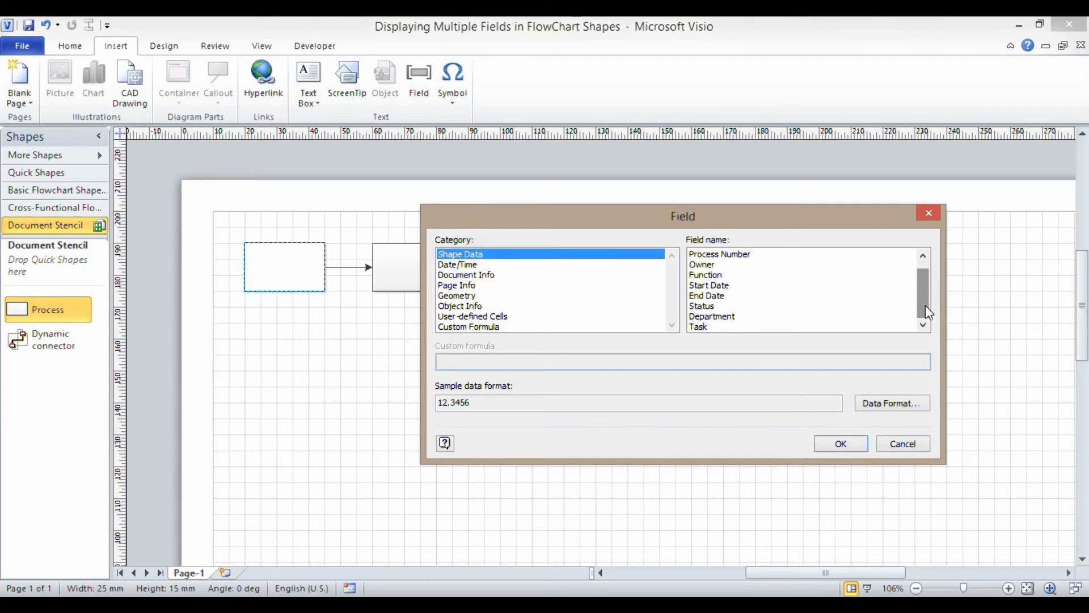
left_click(698, 327)
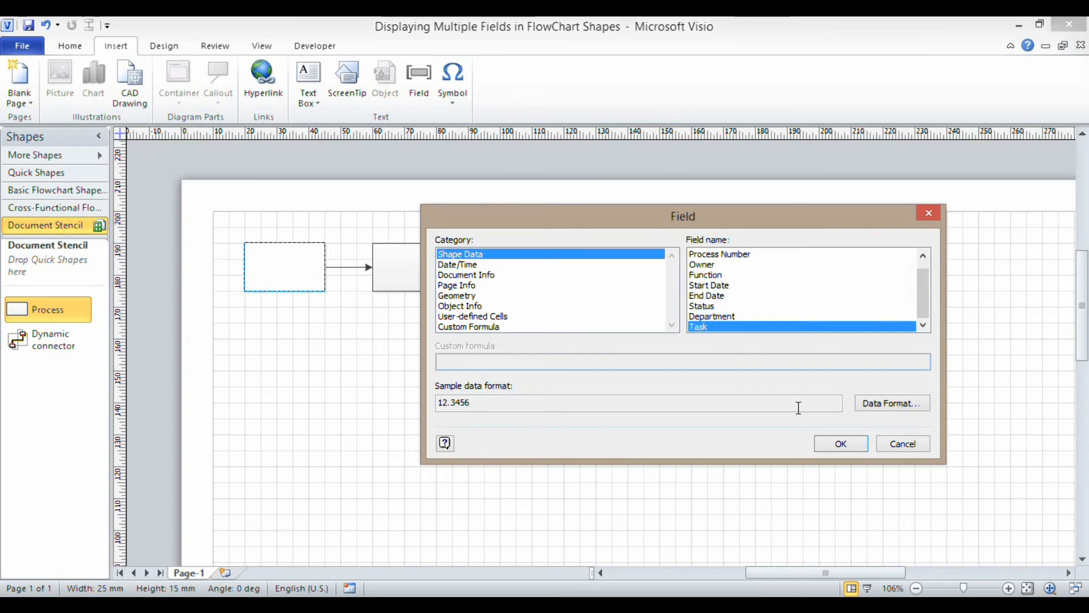
left_click(839, 443)
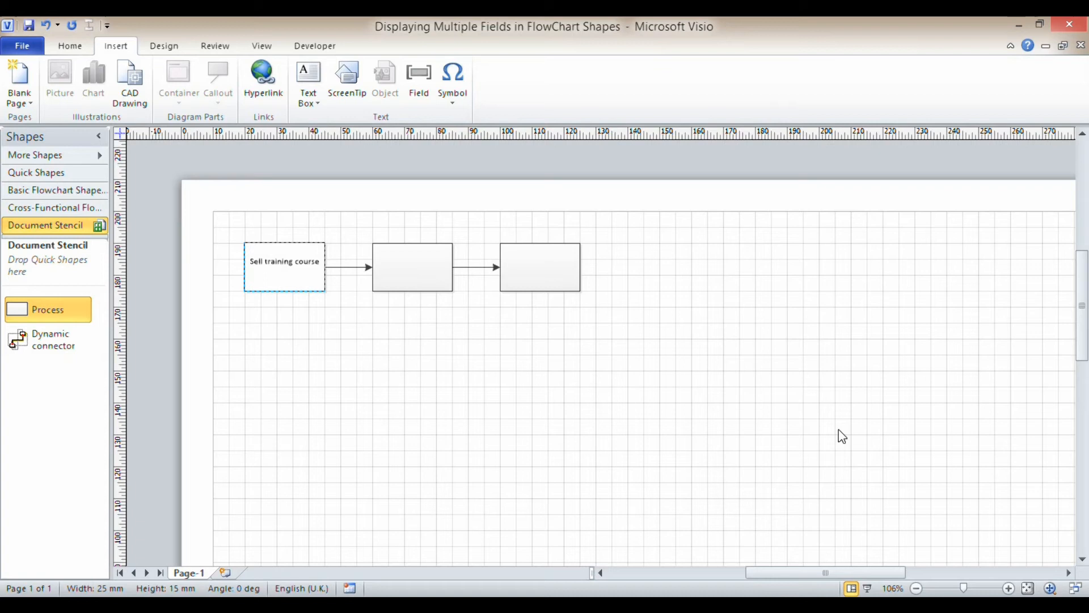
type("Owner")
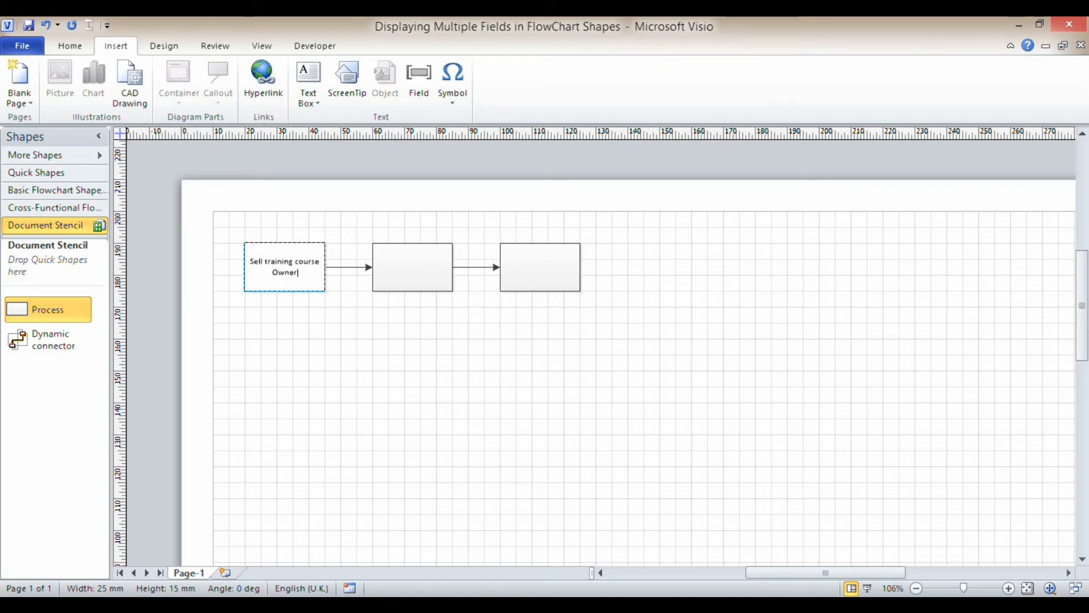
type(":")
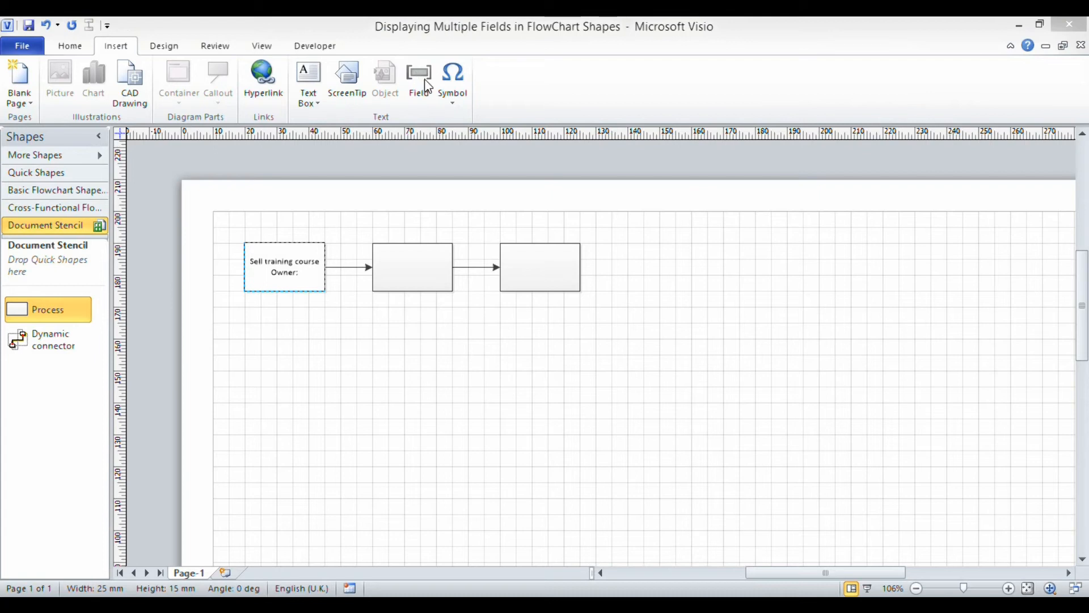
Insert the Owner shape data field (Basil) after the 'Owner:' label.
left_click(418, 77)
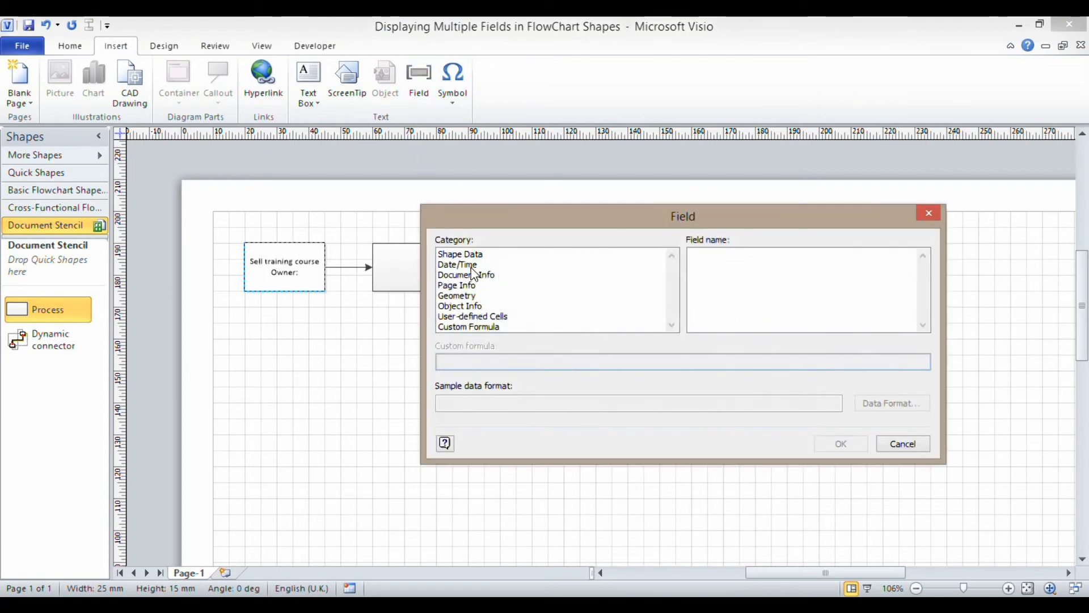
left_click(460, 253)
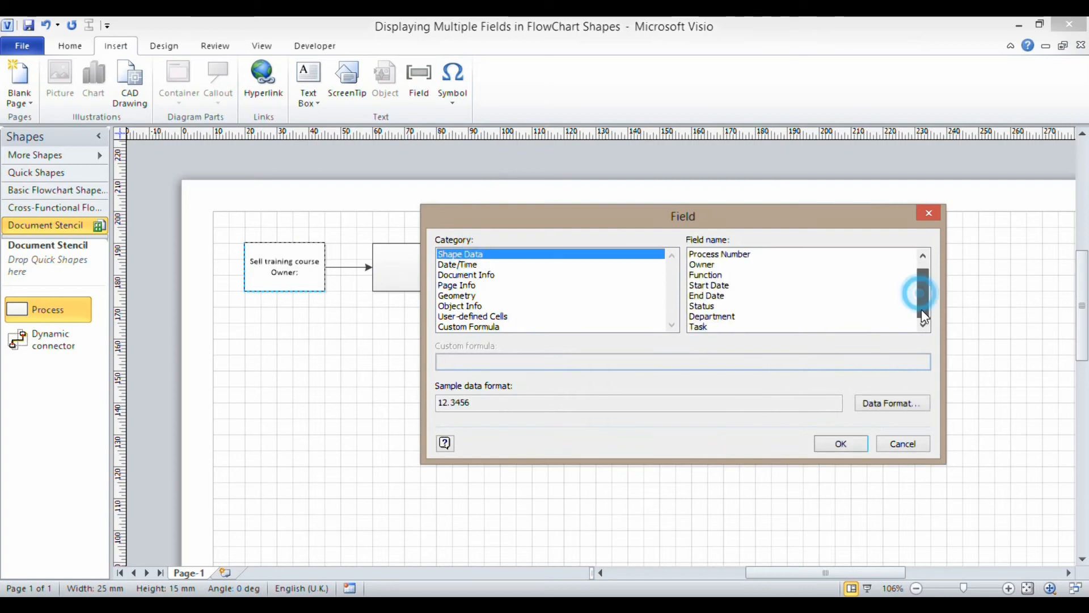
left_click(840, 443)
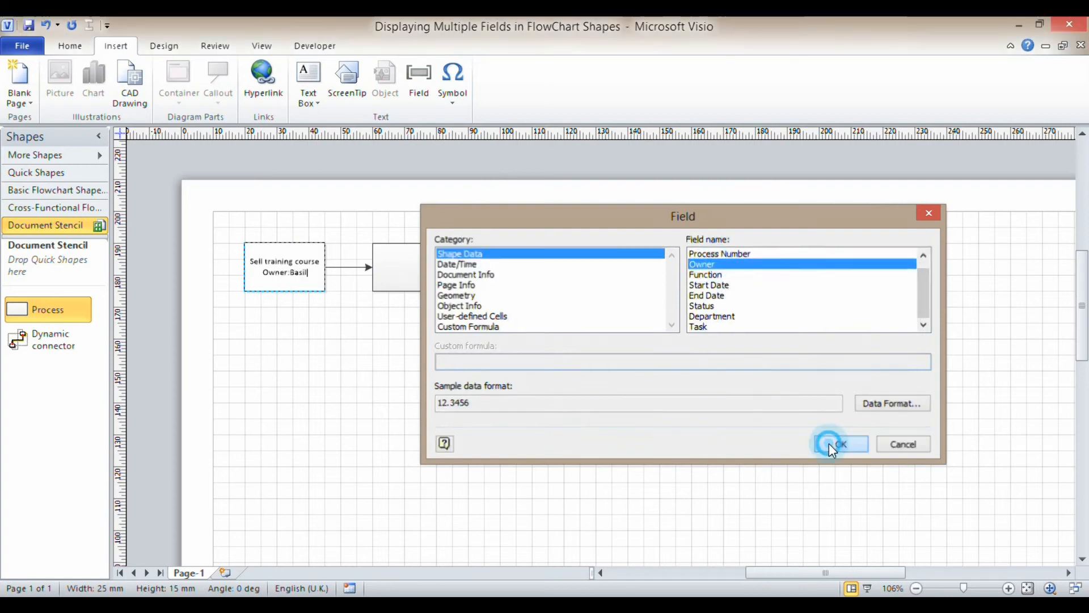
left_click(839, 443)
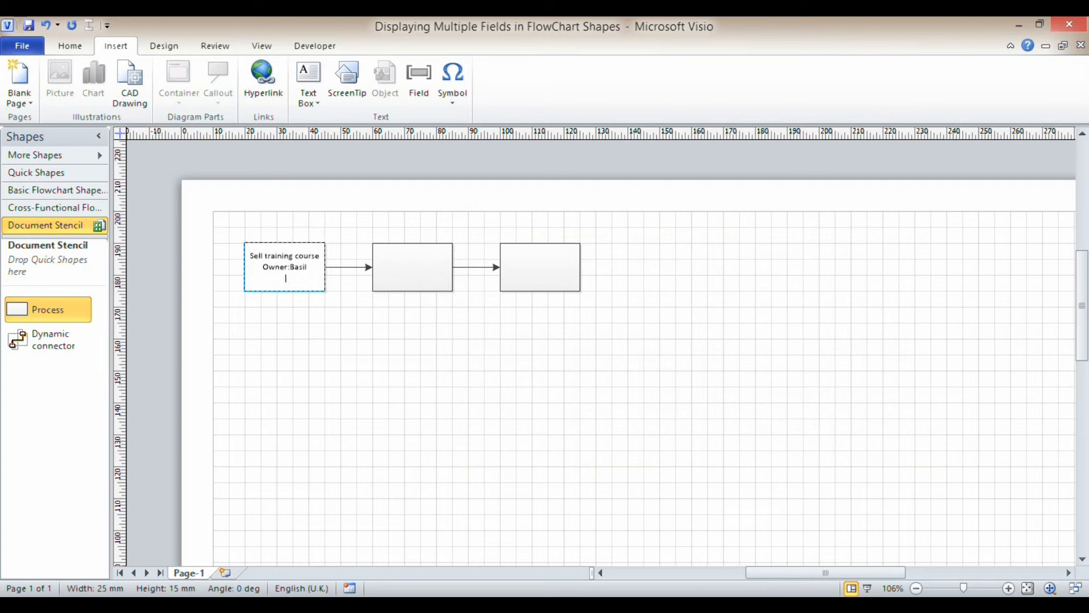
Type a 'Department:' label and insert the Department shape data field (Sales).
type("Department")
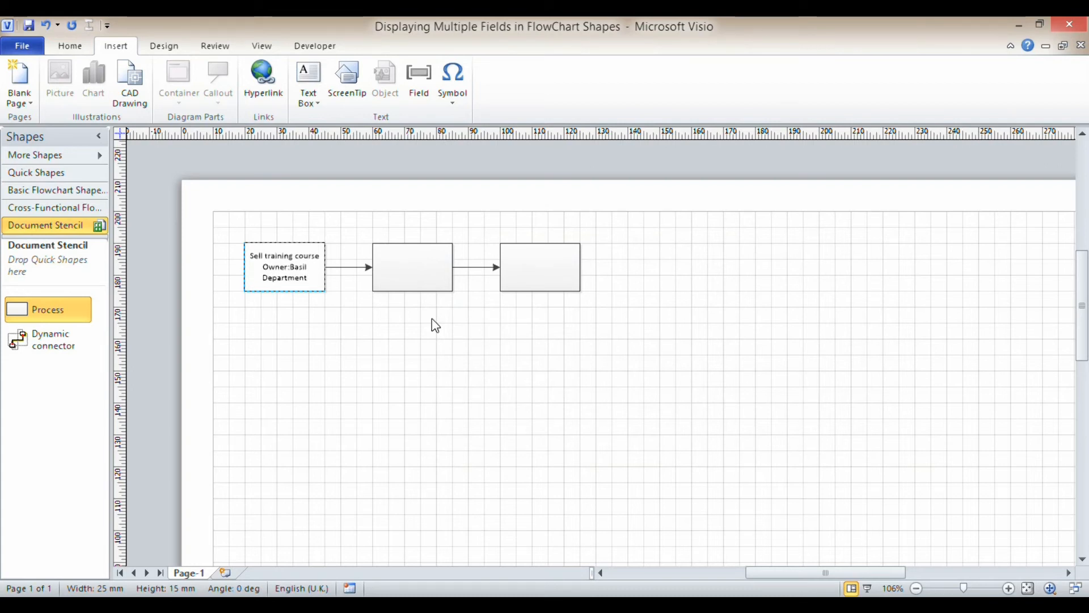
left_click(418, 80)
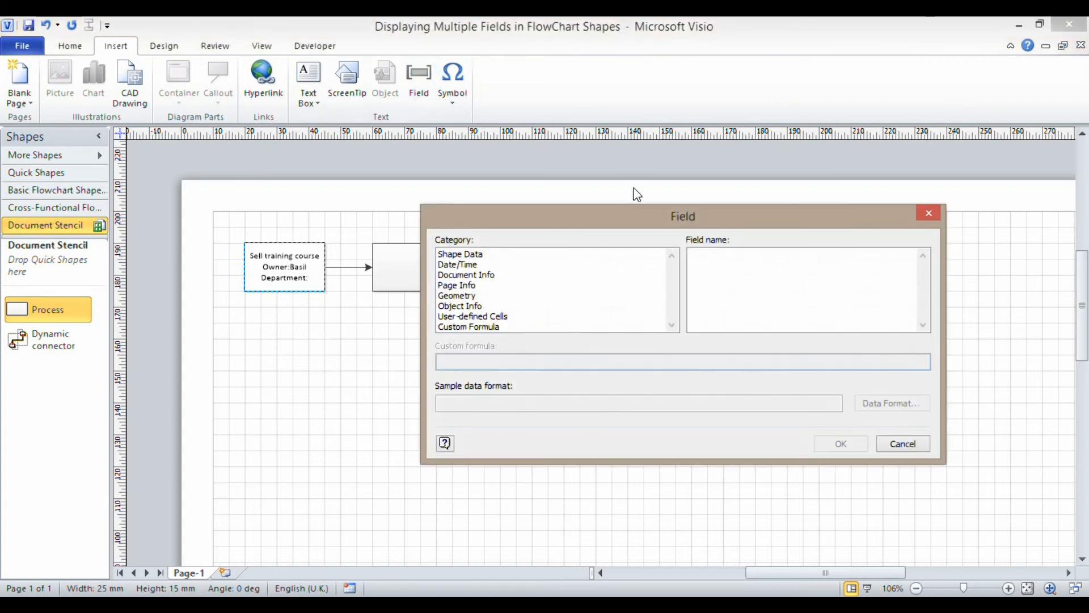
left_click(460, 254)
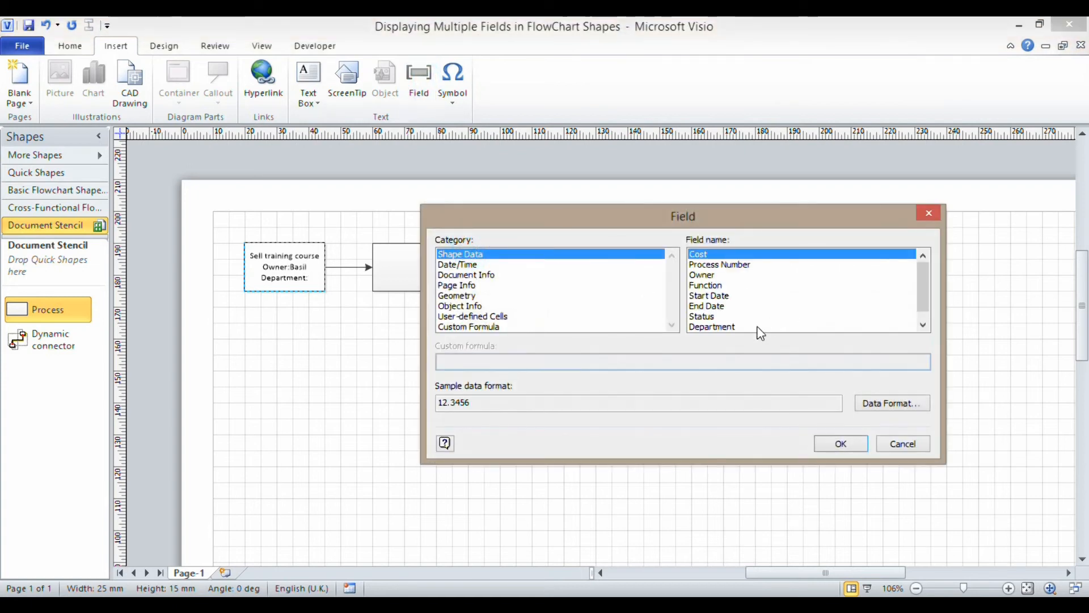
left_click(839, 443)
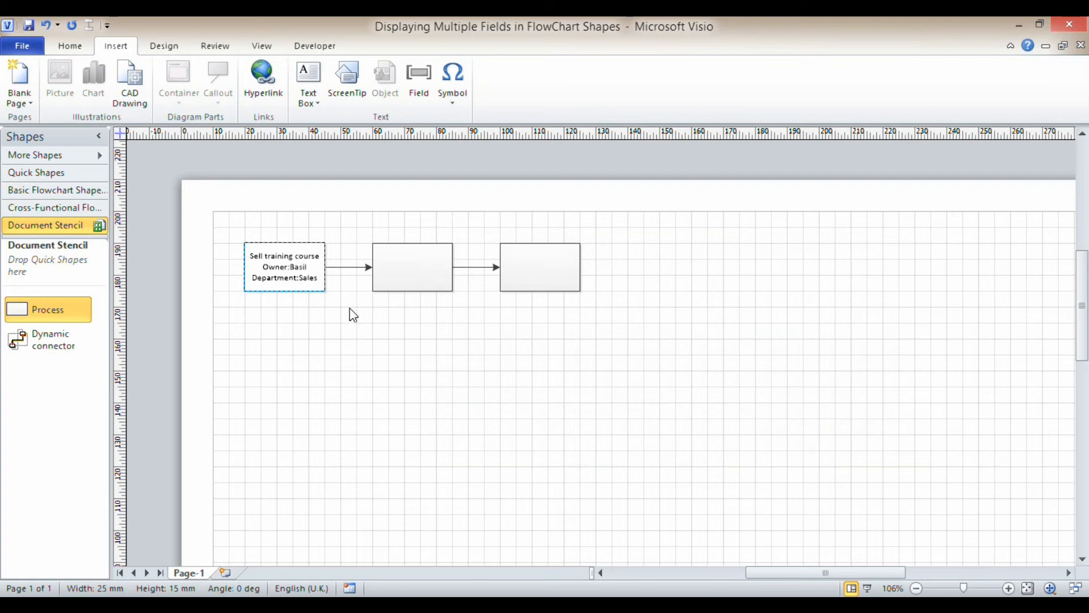
Bold the owner line and italicize the department line in the first shape.
double_click(284, 266)
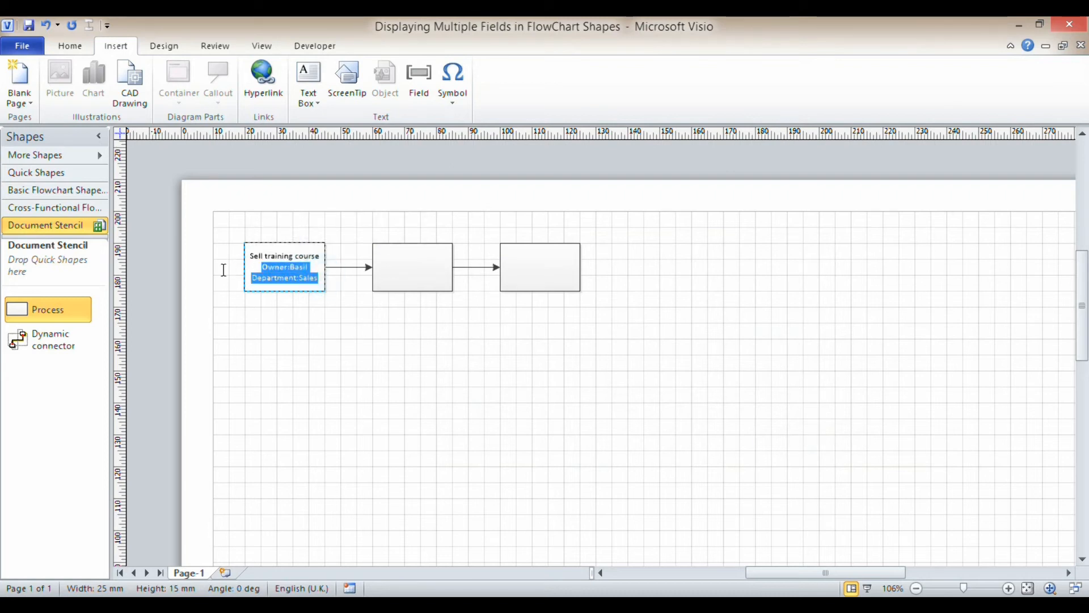
left_click(284, 277)
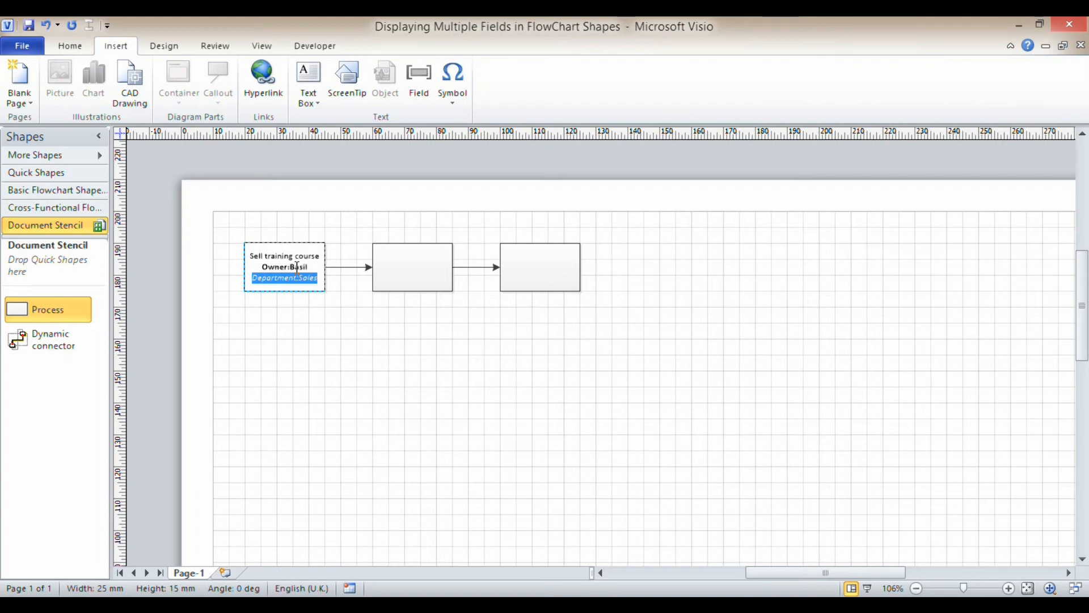
mouse_move(384, 269)
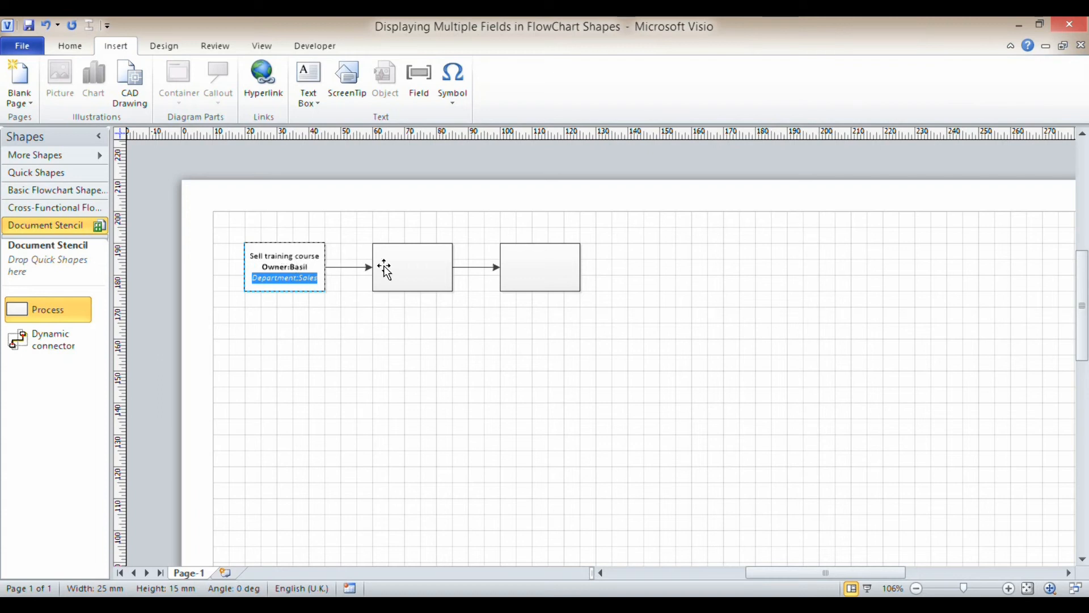
Move on from the first two shapes and type 'Process payment' into the third shape.
left_click(299, 327)
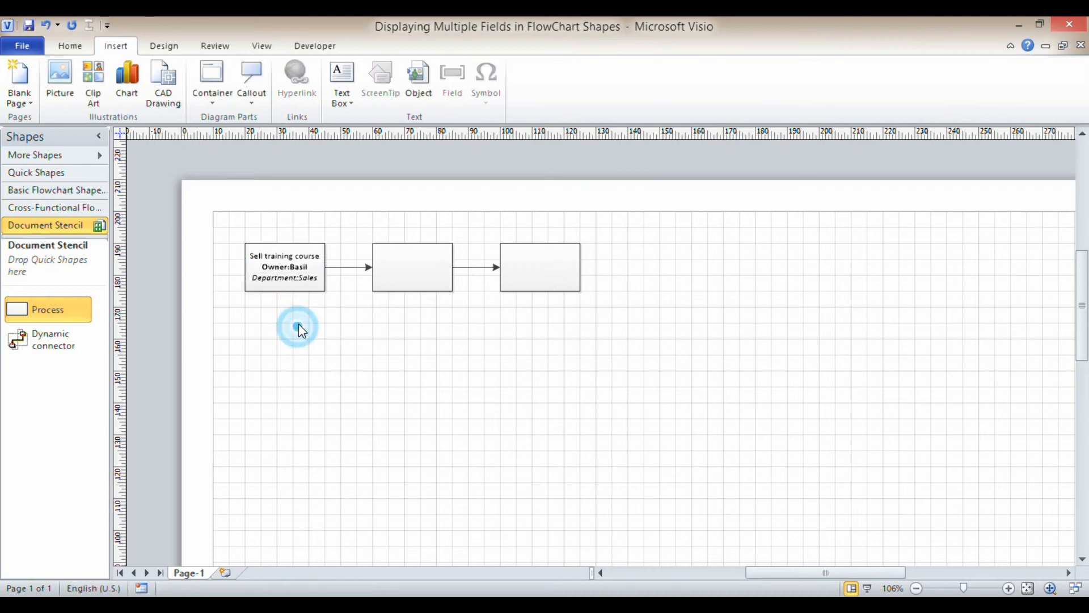
left_click(284, 267)
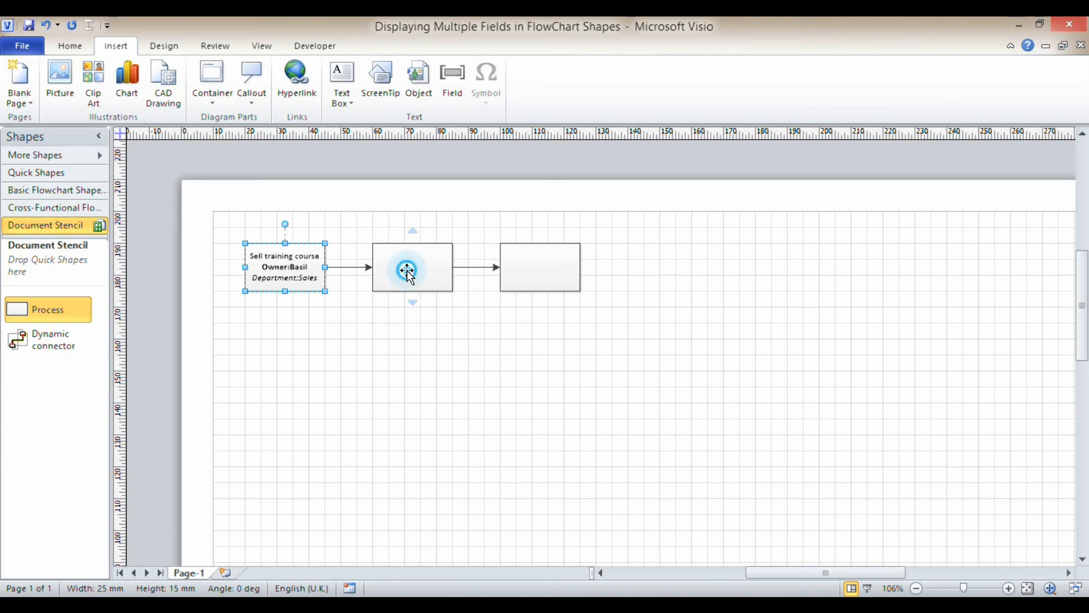
left_click(412, 267)
type("Collect customer details")
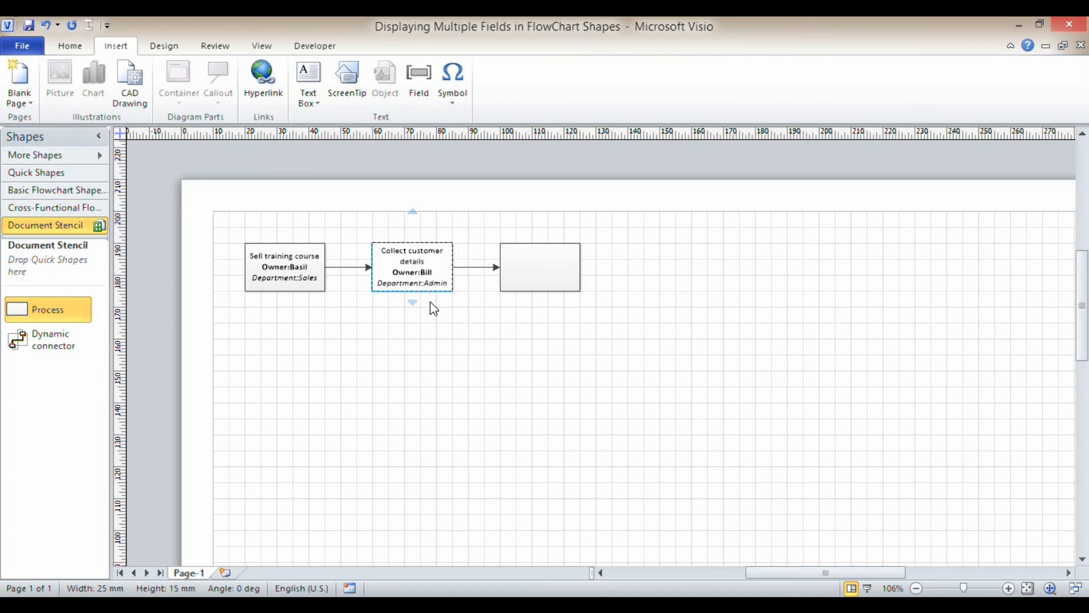
left_click(539, 267)
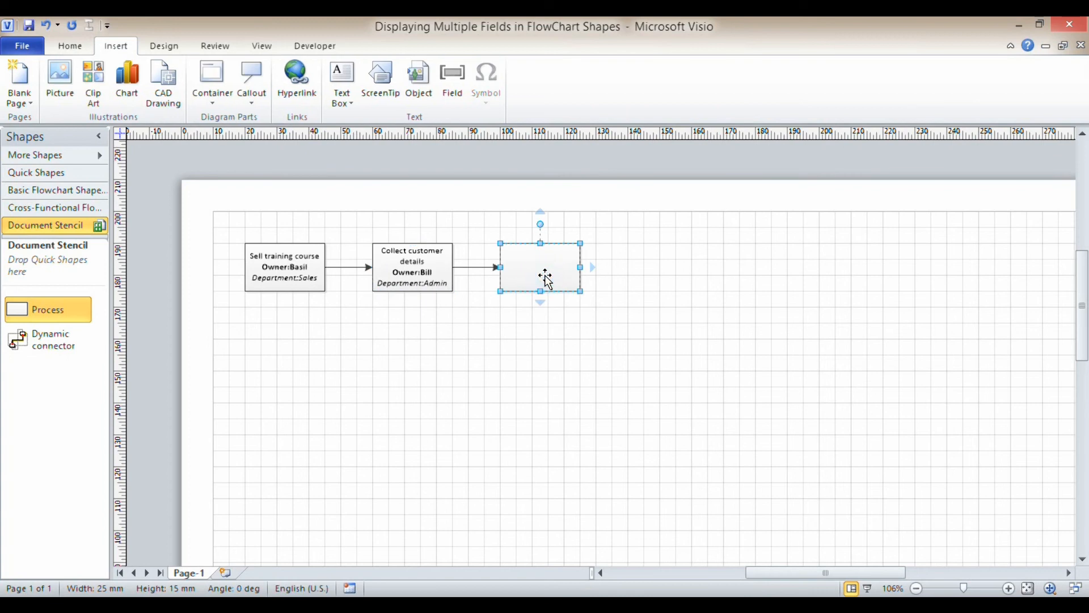
double_click(540, 267)
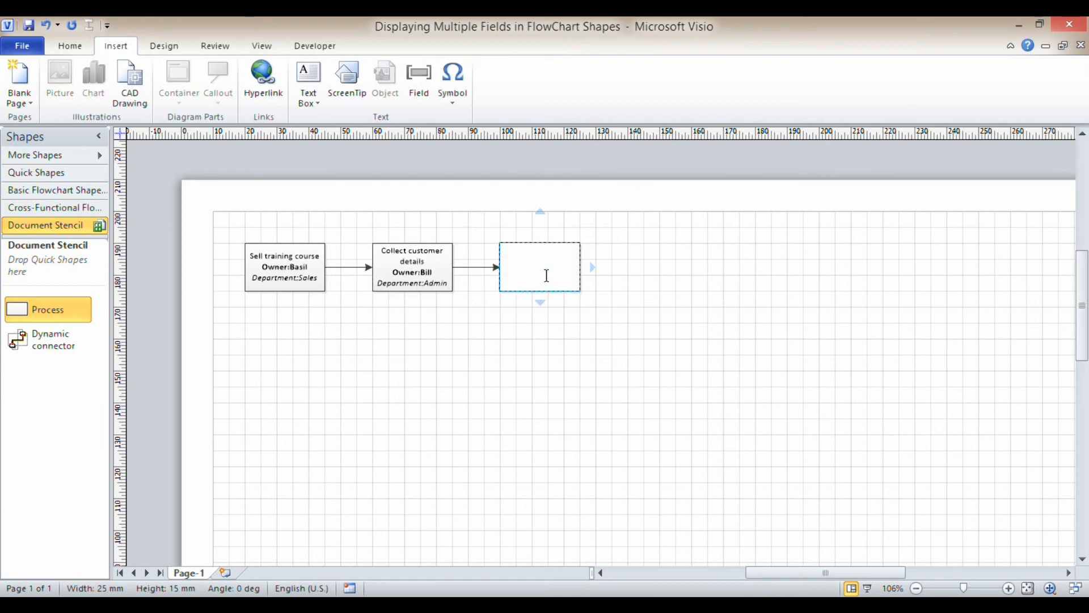
type("Process payment")
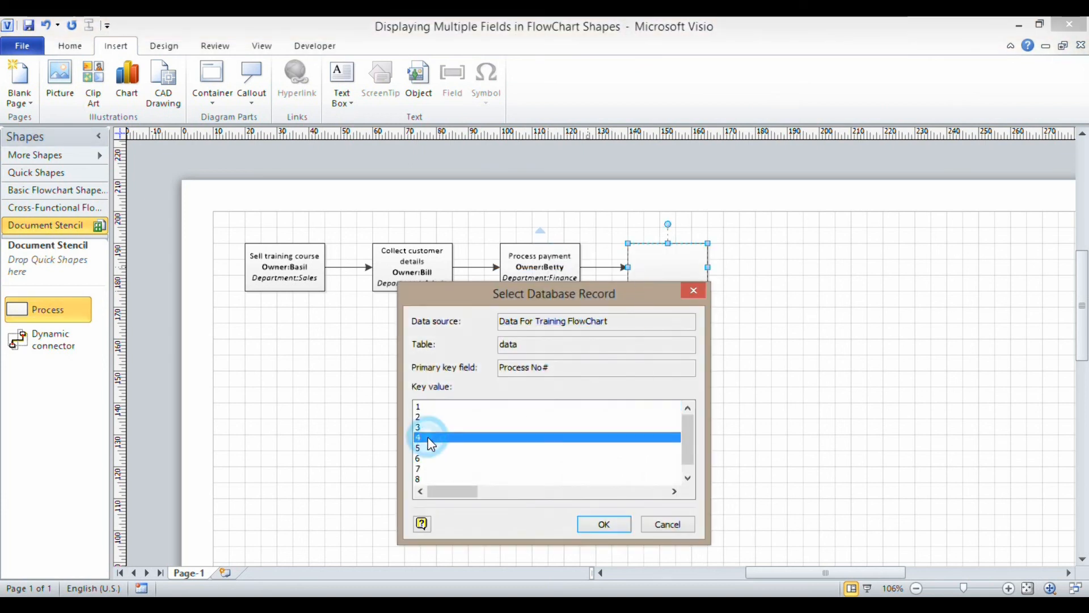
Tie the new fourth Process shape to database record 4 and begin editing its text.
left_click(603, 524)
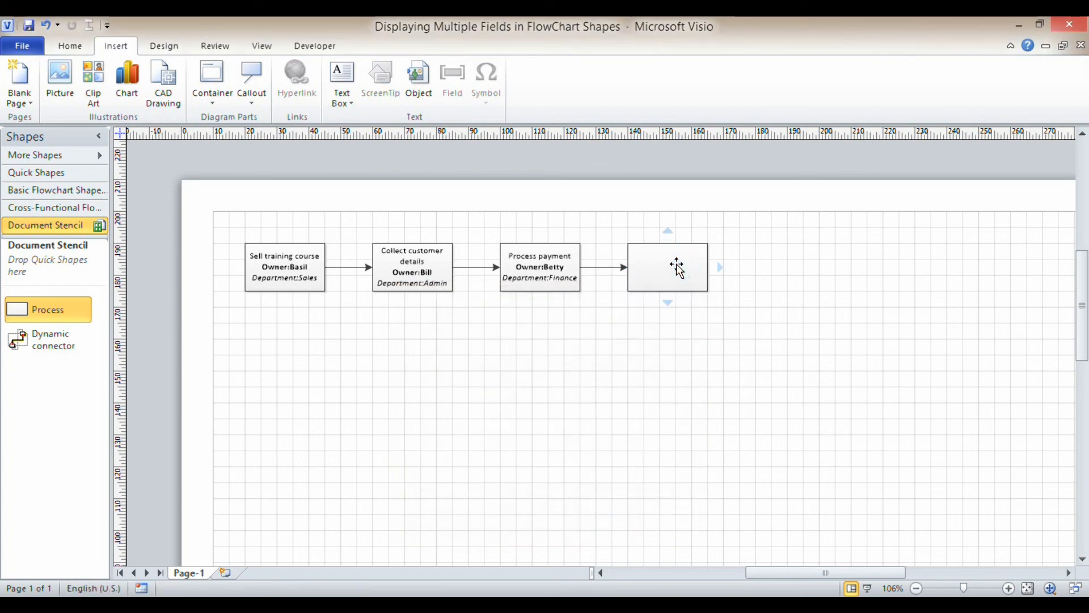
double_click(668, 267)
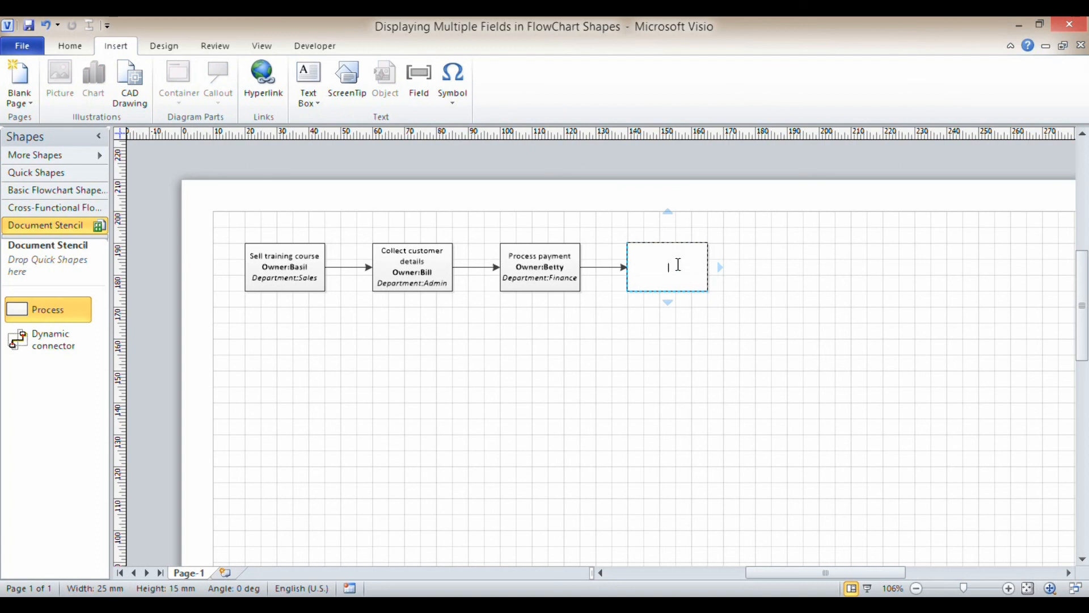